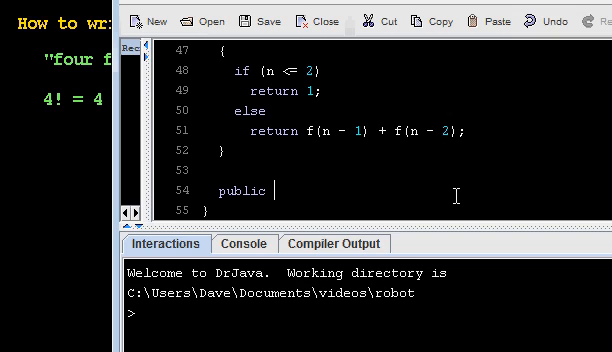
Declare 'public static int fact(int n)' with the comment '//precondition: n >= 0' above it.
text(static)
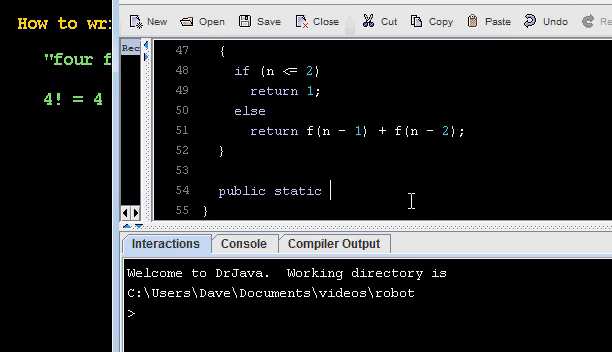
text(int)
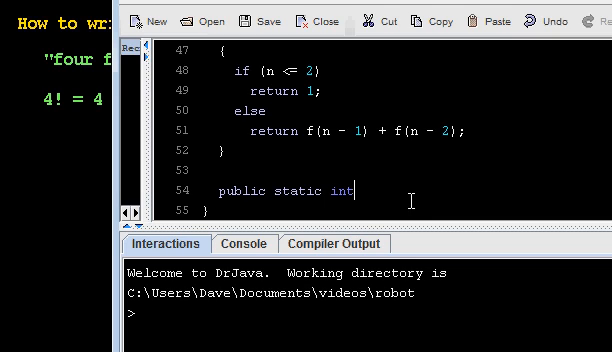
text(fa)
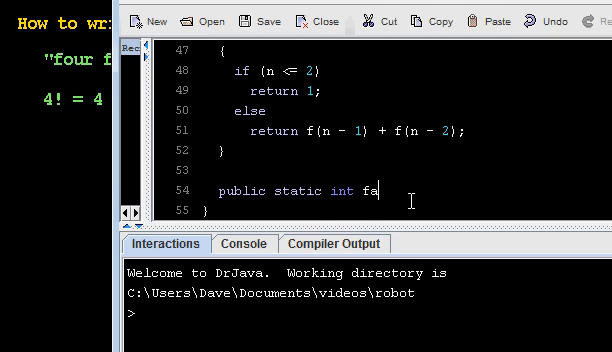
text(ct()
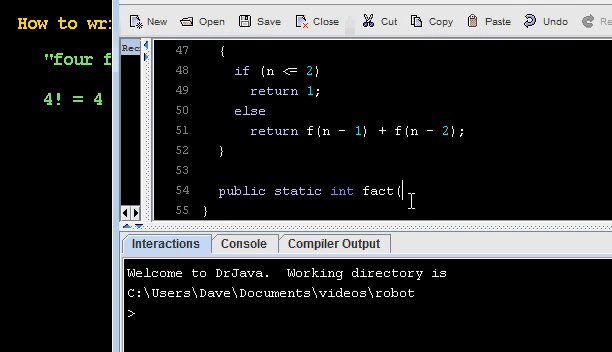
text(int n))
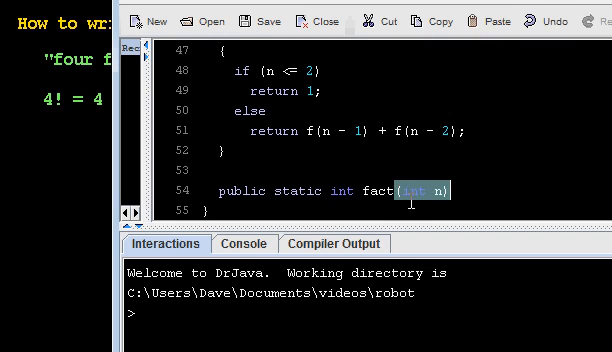
text(//)
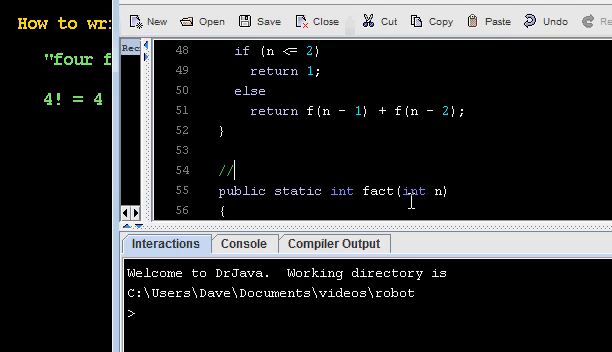
text(precondition:  n >=)
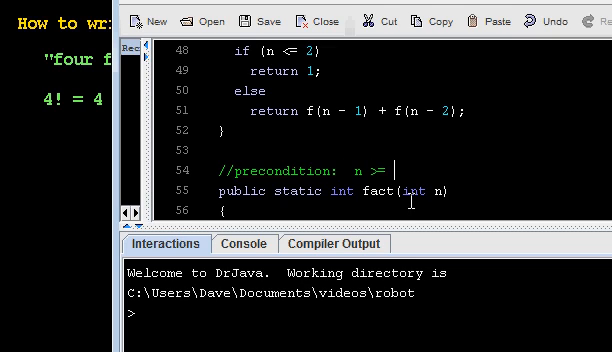
text(0)
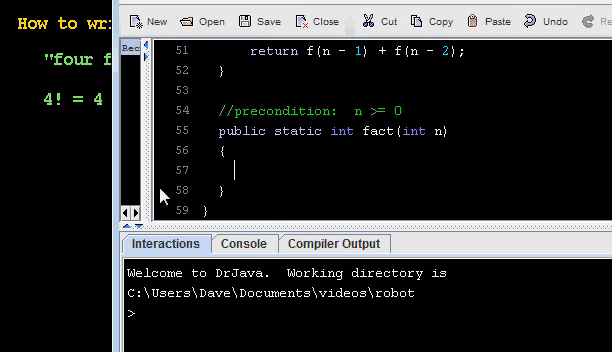
Start fact's first statement inside its body, entering the letter 'i'.
text(i)
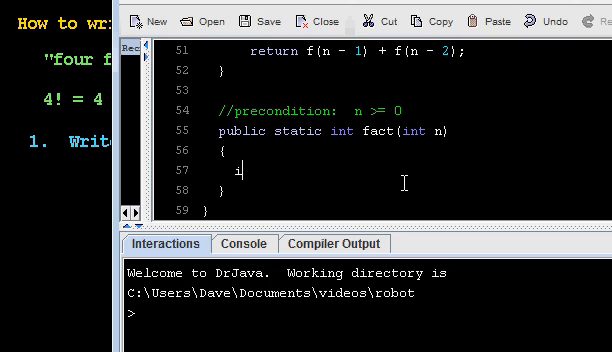
text(if ())
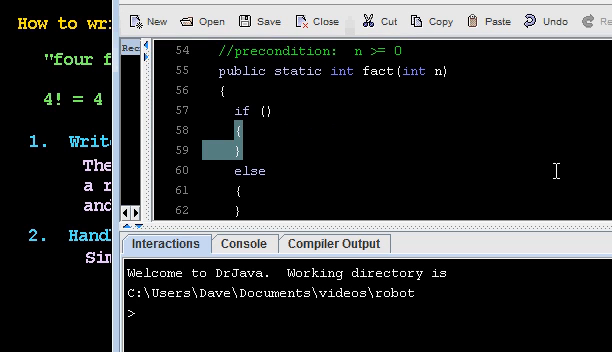
Write the base case: if (n == 0) return 1; without braces.
text(n)
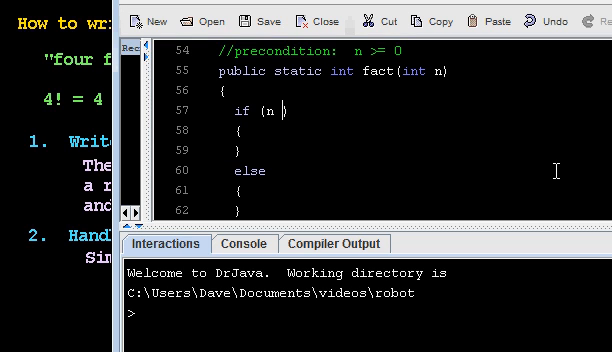
text(== 0))
text(return)
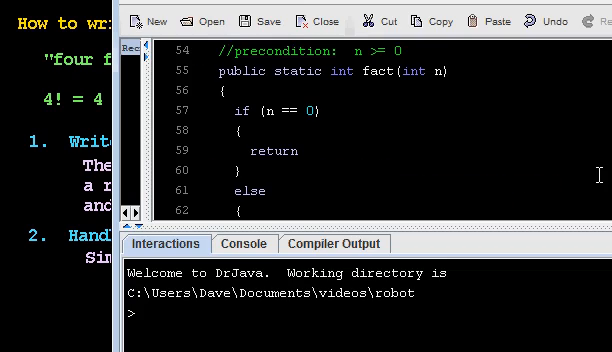
text(1;)
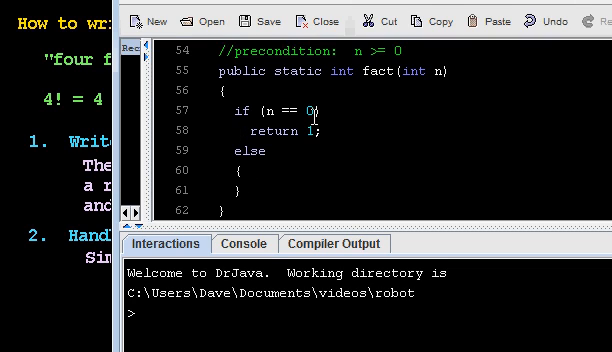
mouse_move(95, 185)
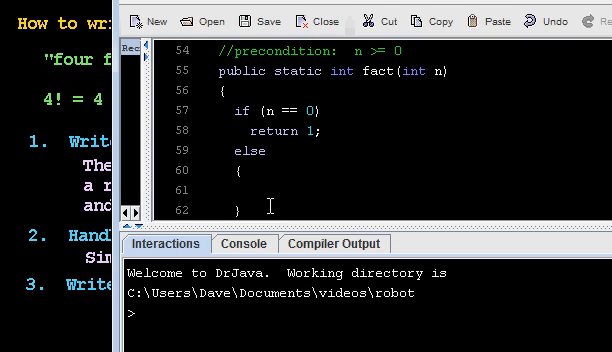
Type the recursive call fact(n - 1) in fact's else block.
text(fact())
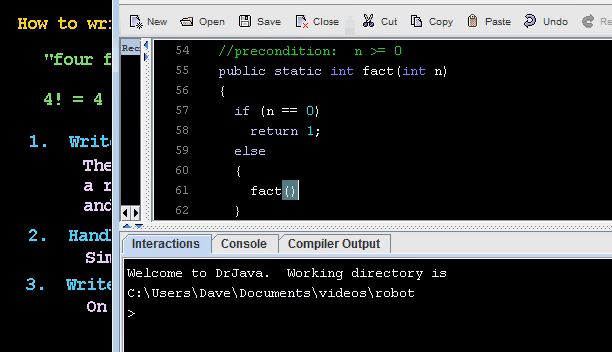
text(n)
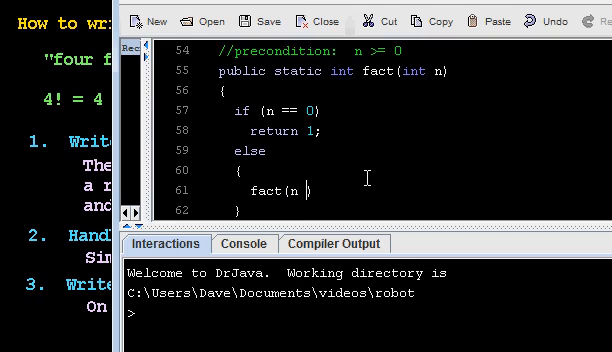
text(- 1))
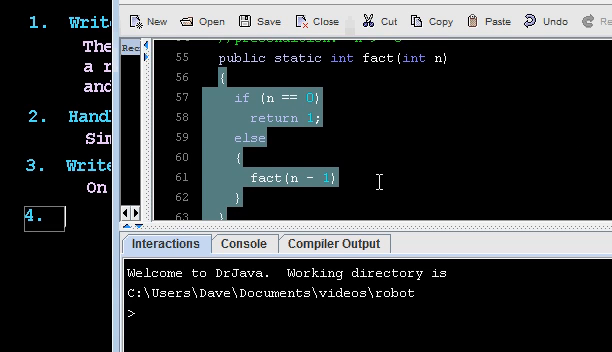
text(Assum)
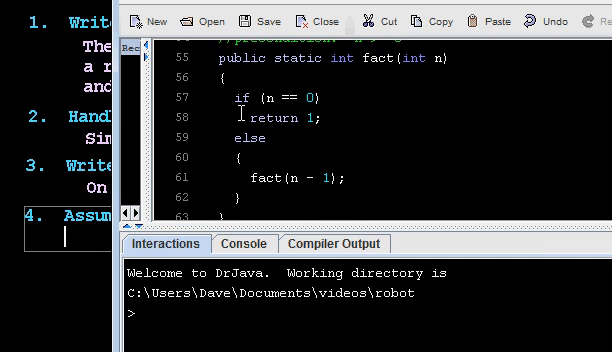
double_click(245, 184)
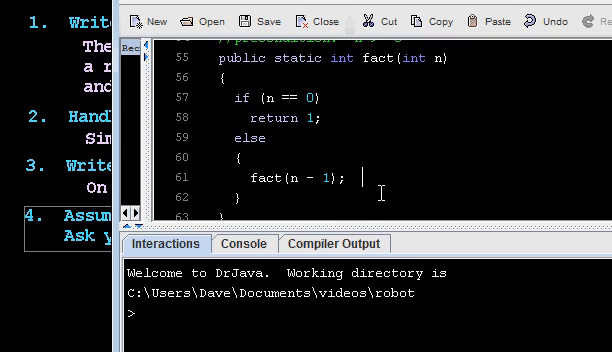
Append the trailing comment '//computes (n - 1)!' to the fact(n - 1); line.
text(//computes (n)
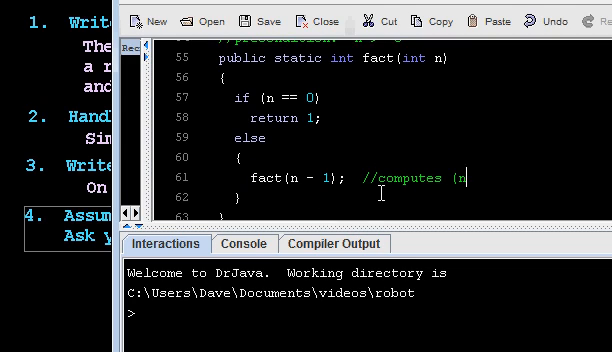
text(- 1)!)
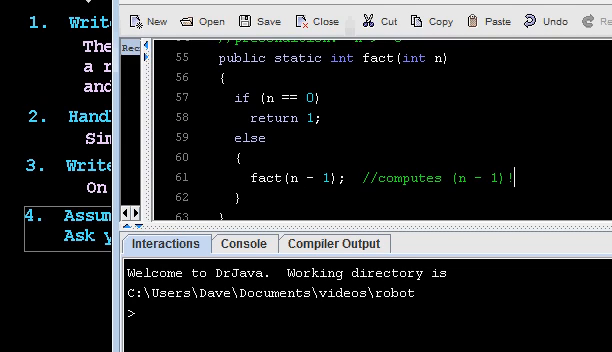
mouse_move(324, 196)
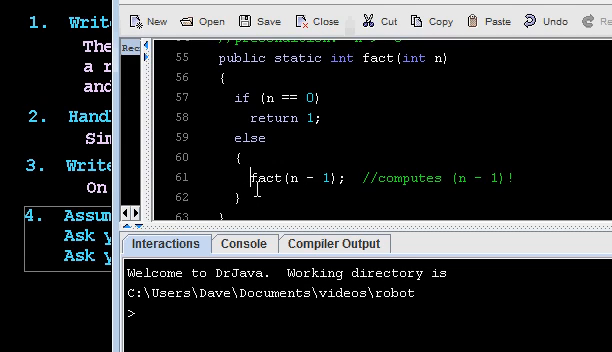
Prefix the recursive call with 'int result =' to store its value.
text(int)
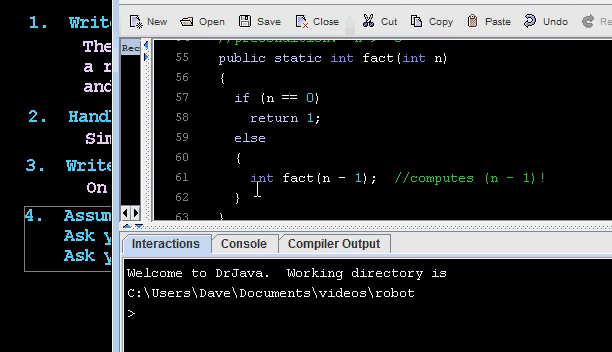
text(result =)
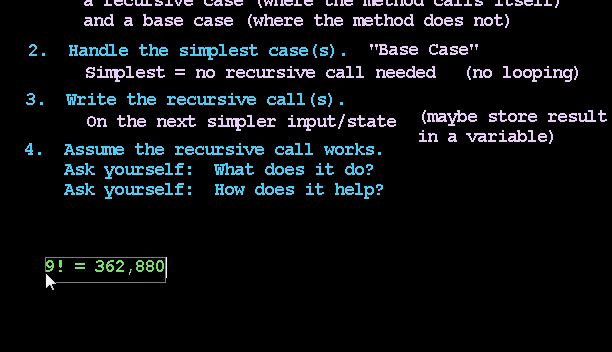
On the slide, start '10! =' and expand 9! = 9 * 8 * 7 * 6 * 5 * 4 * 3 * 2 * 1.
text(10!)
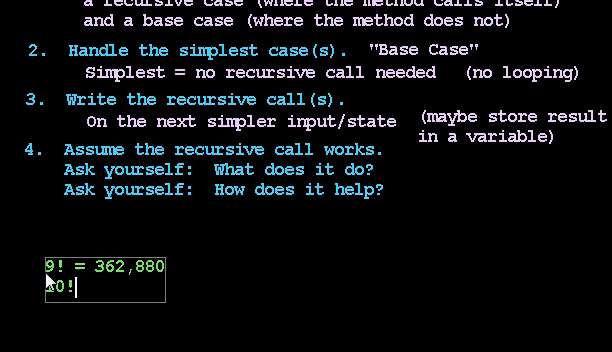
text(= 3,628,800)
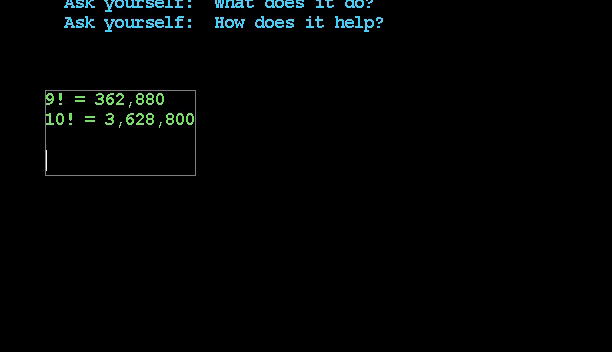
text(9!)
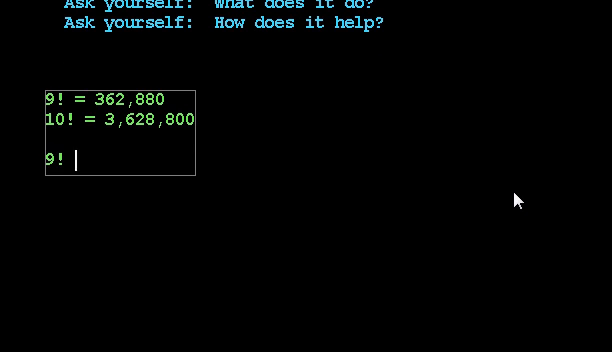
text(= 9 *)
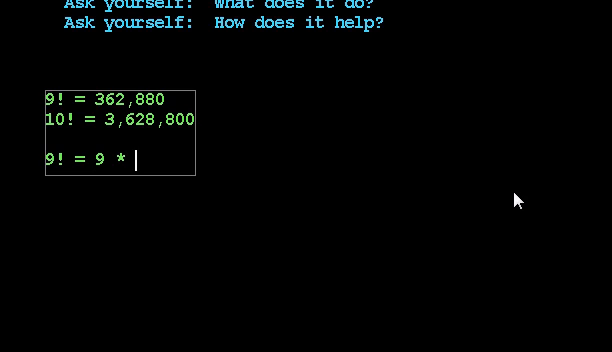
text(8 * 7)
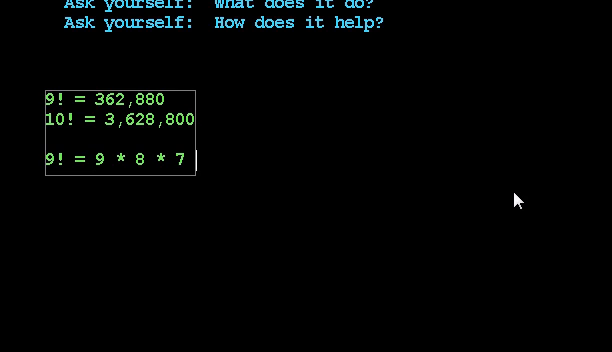
text(* 6 * 5)
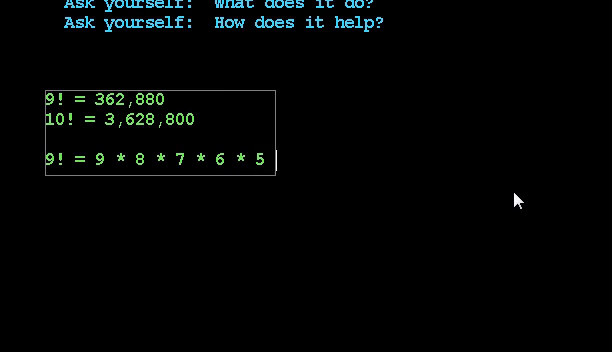
text(* 4 * 3 * 2 *)
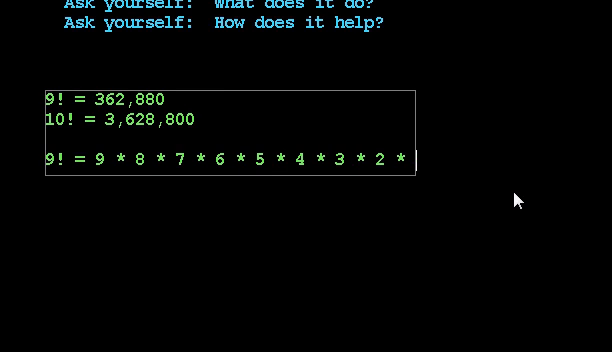
text(1)
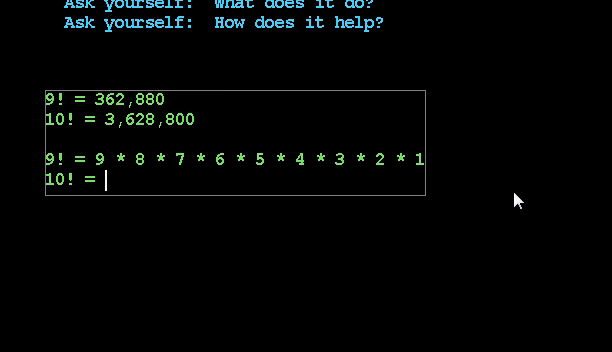
Expand 10! as 10 * 9 * 8 * ... * 3, then add the line 10! = 10 * 9!
text(10 * 9 *)
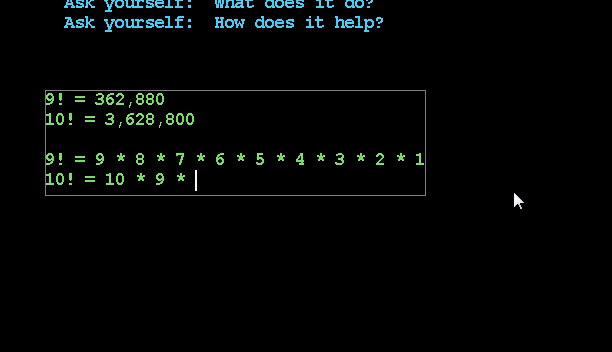
text(8)
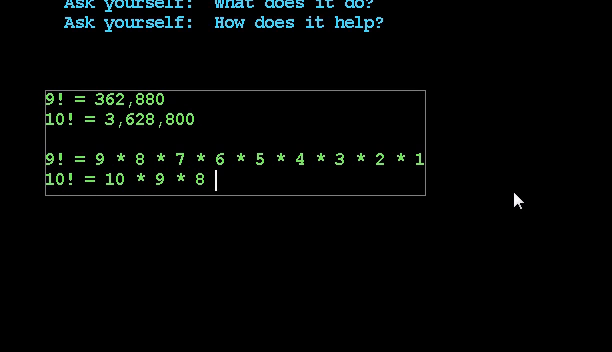
text(* 7 * 6 * 5)
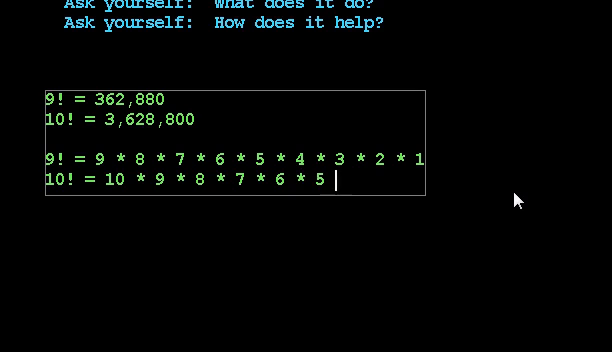
text(* 4 * 3 * 2 * 1)
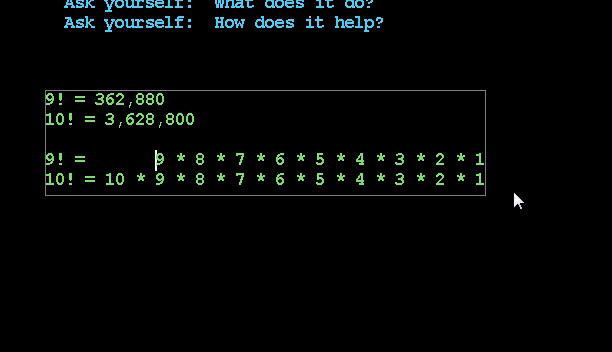
mouse_move(174, 140)
text(10! =)
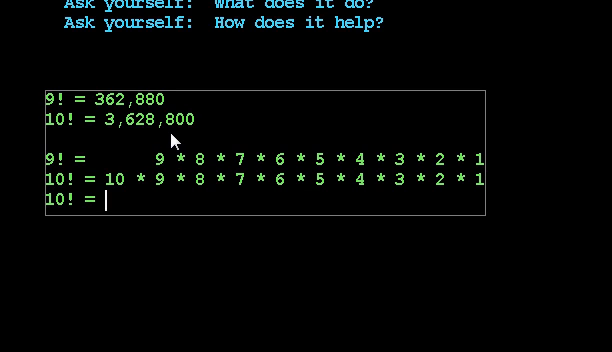
text(10 * 9!)
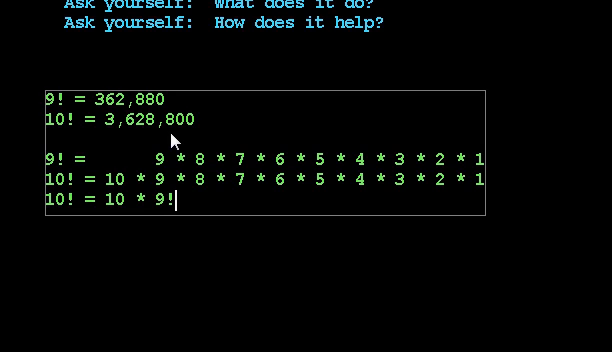
mouse_move(42, 218)
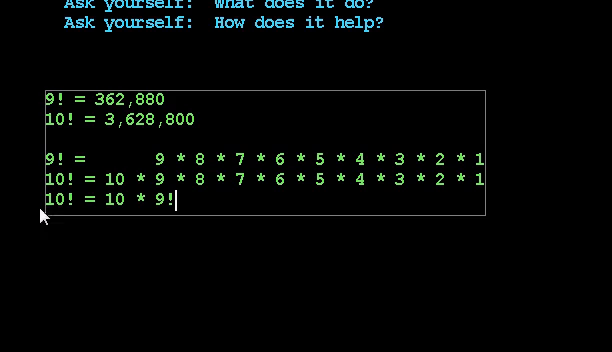
mouse_move(172, 208)
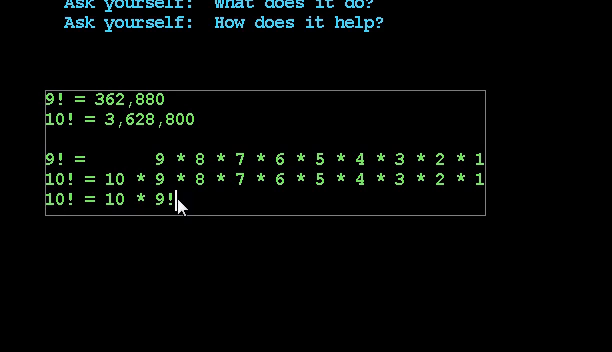
mouse_move(203, 195)
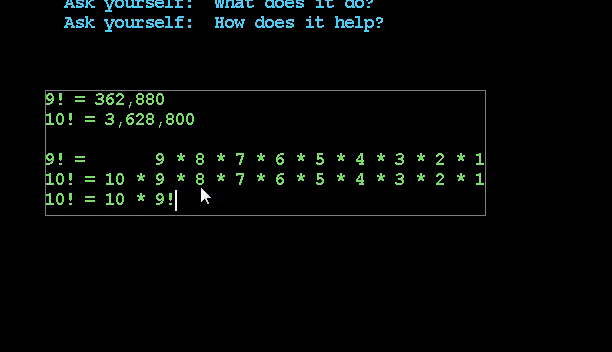
Add the general formula n! = n * (n - 1)! to the slide.
text(n!)
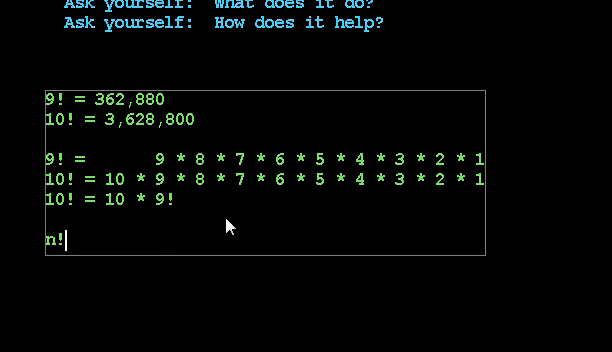
text(=)
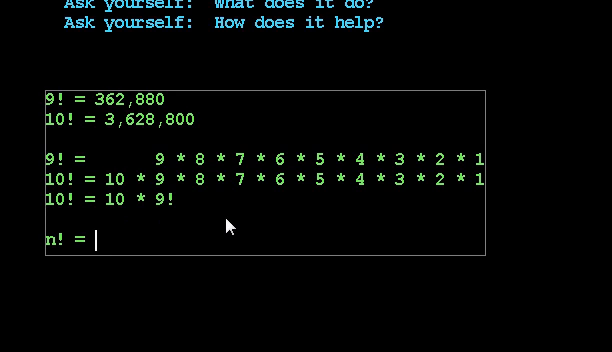
text(n * ()
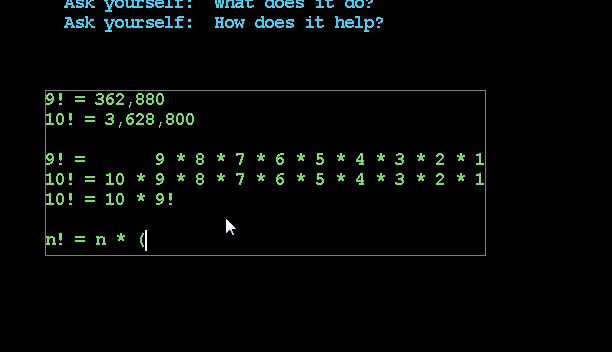
text(n - 1)!)
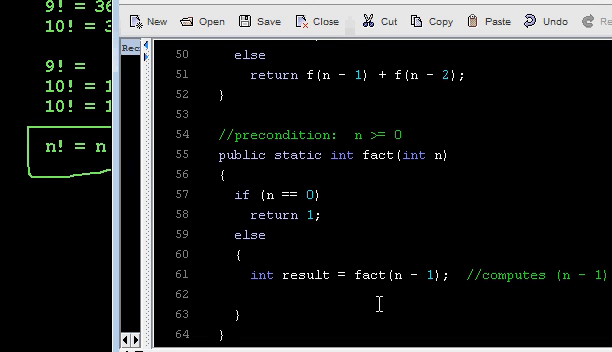
Finish the else branch with 'return result * n;' and compile successfully.
text(result)
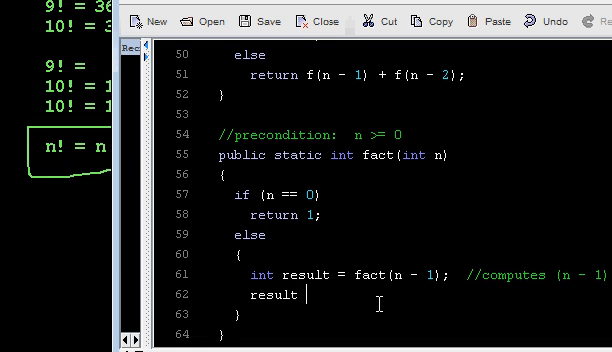
text(* n)
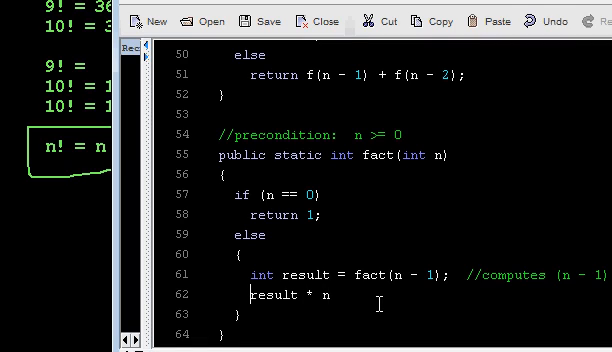
text(return)
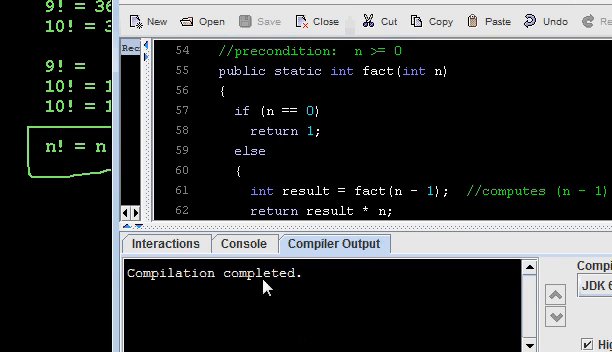
Enter Recursion.fact(10) at the Interactions prompt.
click(162, 244)
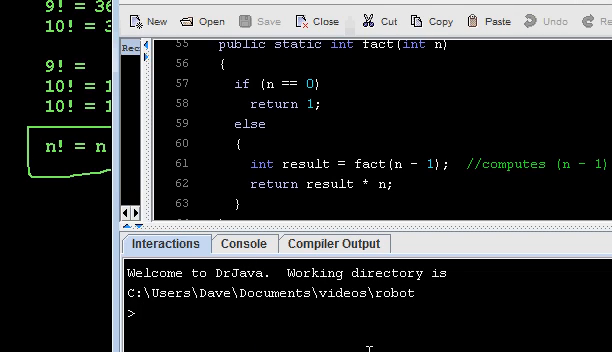
text(Recursion.)
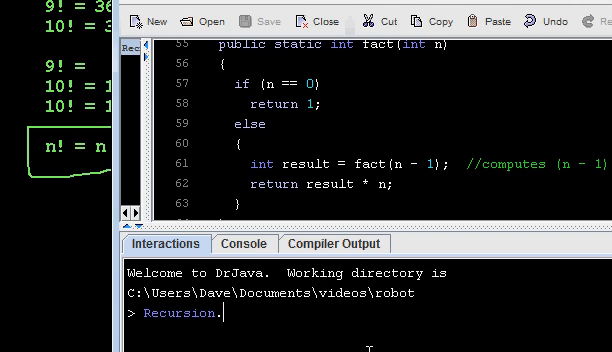
text(fact()
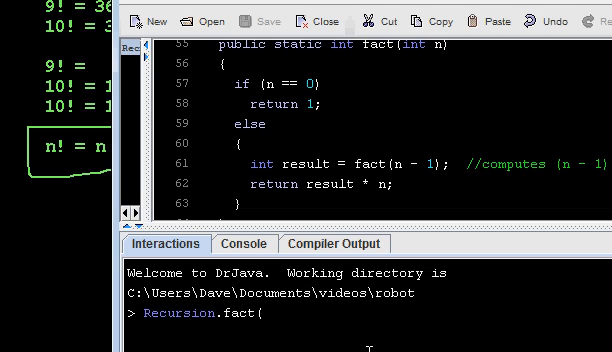
text(10))
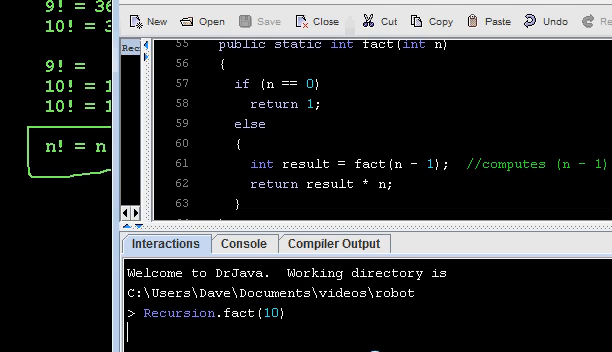